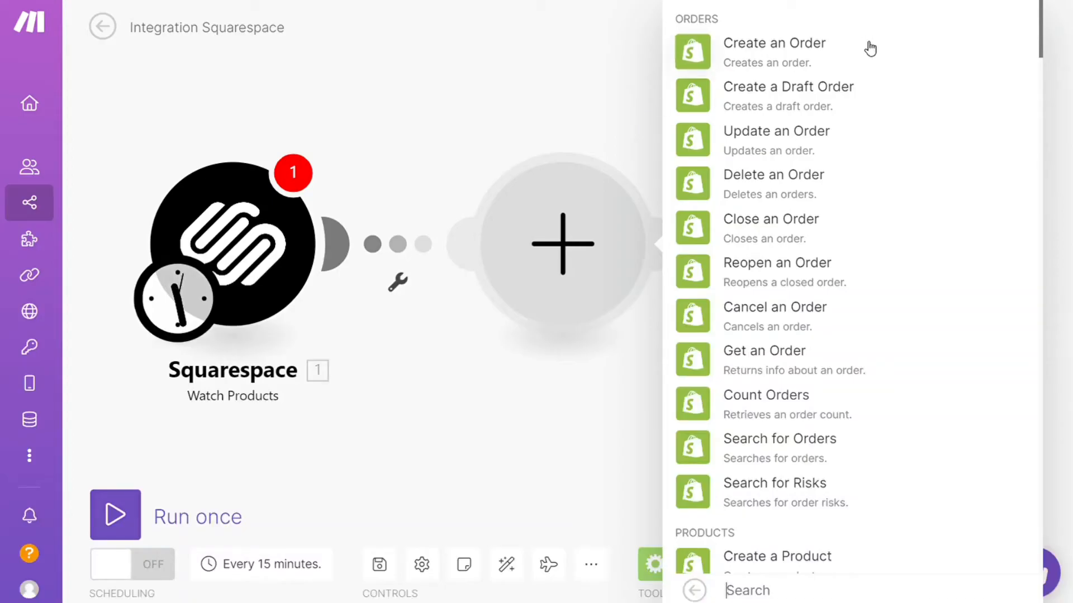
# Step: Follow the make.com registration link from the YouTube video description
pyautogui.click(774, 43)
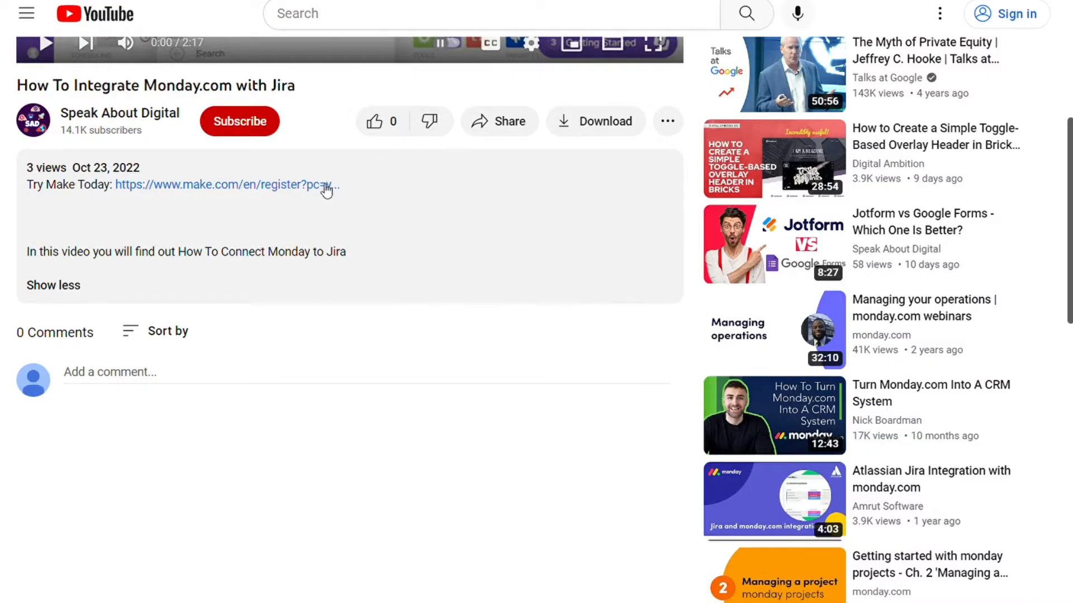
pyautogui.click(225, 185)
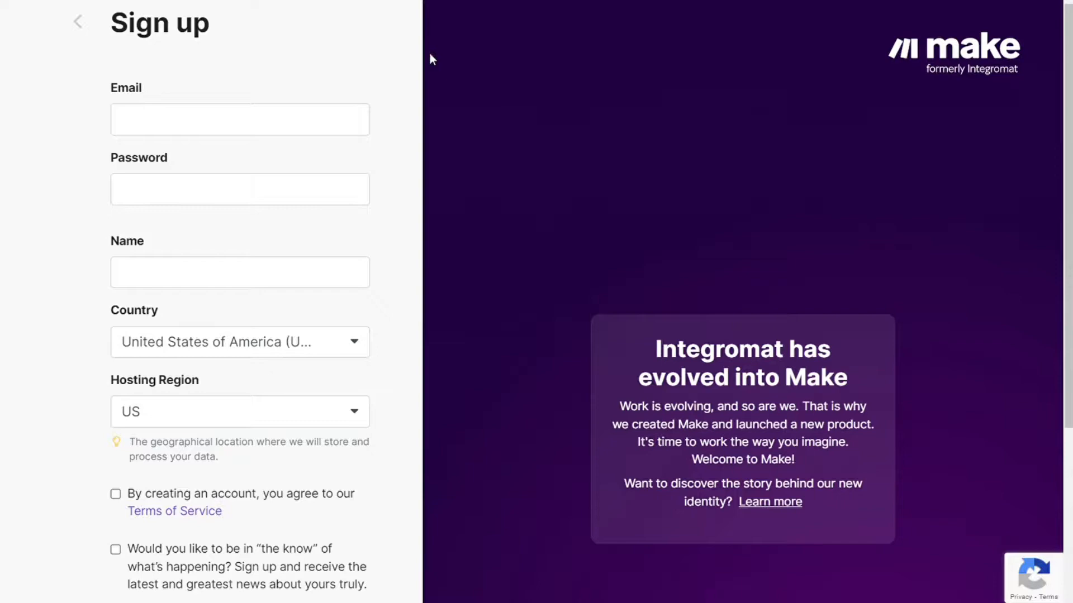
pyautogui.moveTo(379, 61)
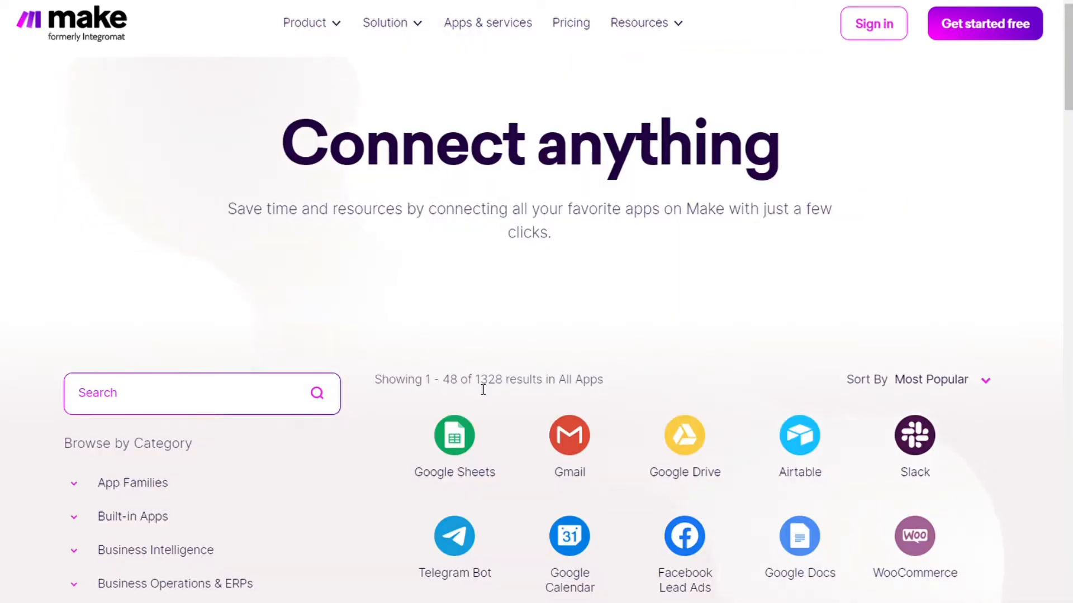
# Step: Note the 1,328 available apps, then bring up the free Make sign-up form and its fields
pyautogui.doubleClick(490, 379)
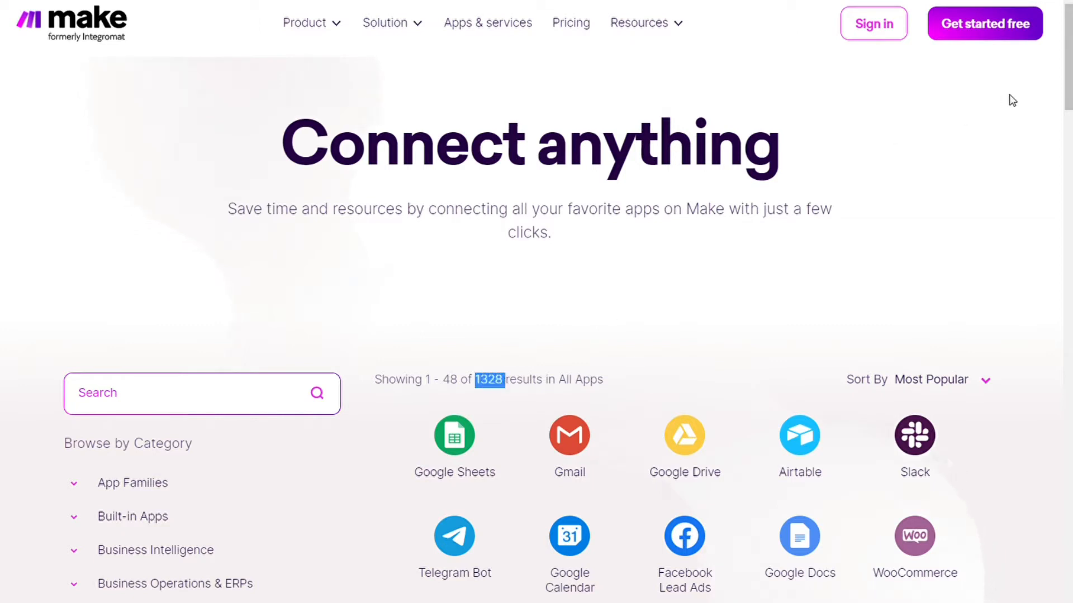
pyautogui.moveTo(828, 121)
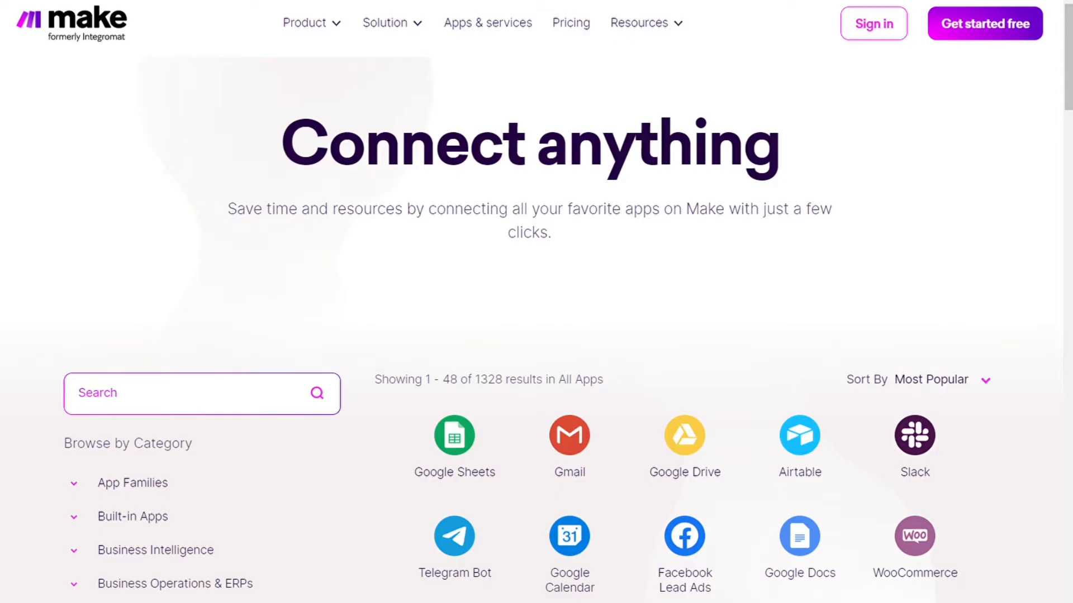
pyautogui.click(983, 22)
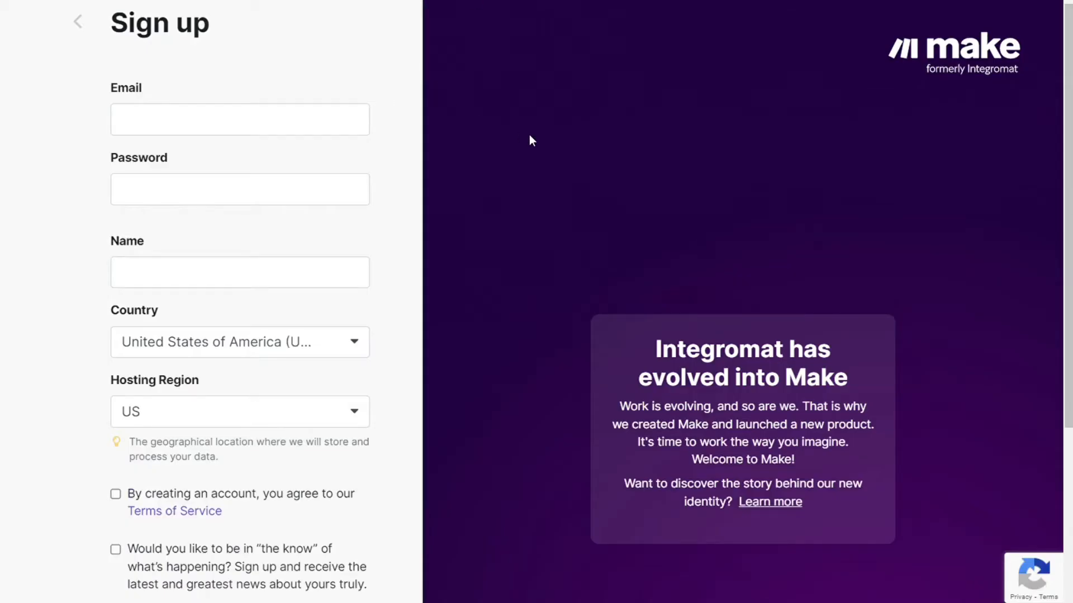
pyautogui.scroll(-3)
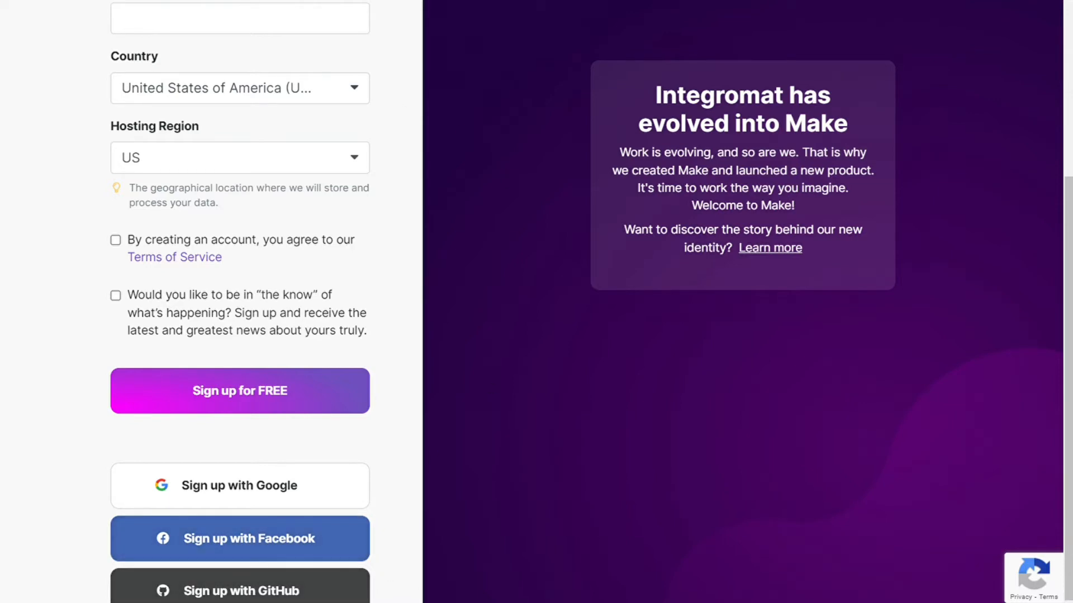
# Step: Finish sign-up, create a new scenario and start choosing its first app
pyautogui.click(239, 391)
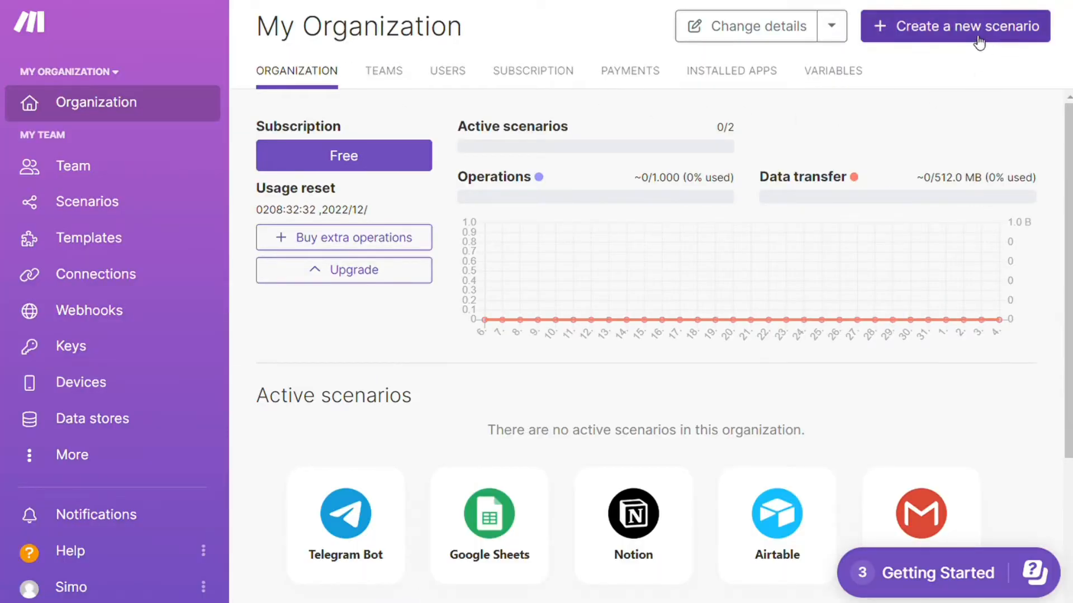
pyautogui.click(953, 26)
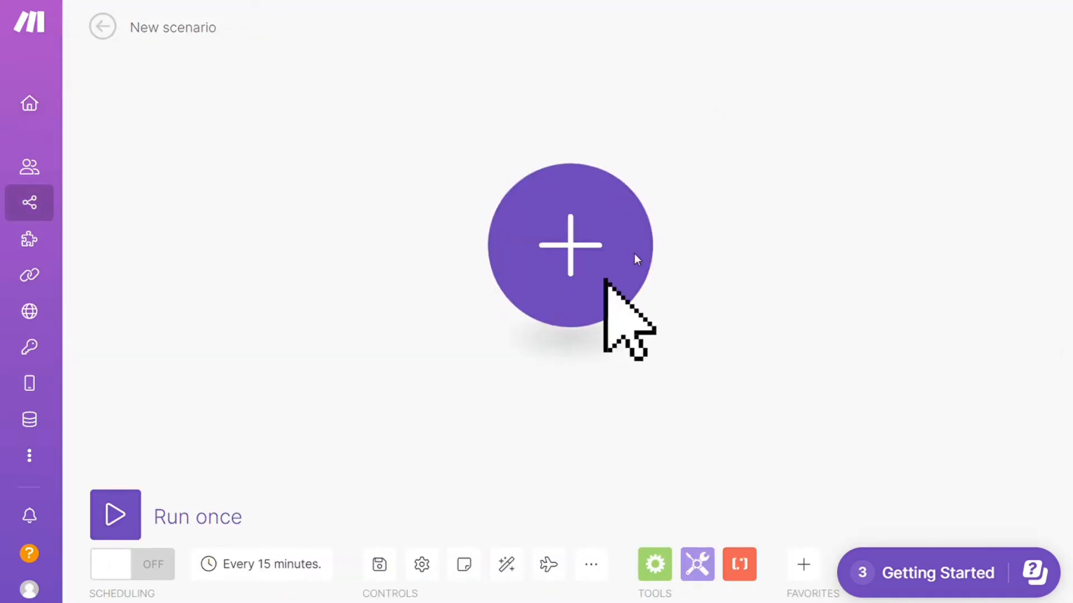
pyautogui.click(569, 245)
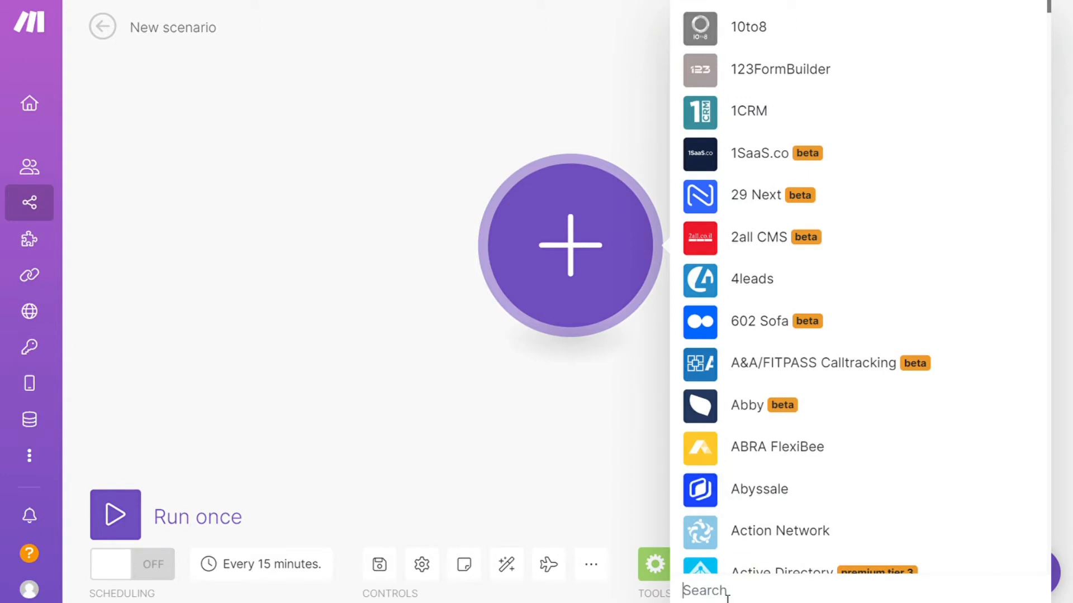
# Step: Search 'shop' and select Shopify to list its modules
pyautogui.write('s')
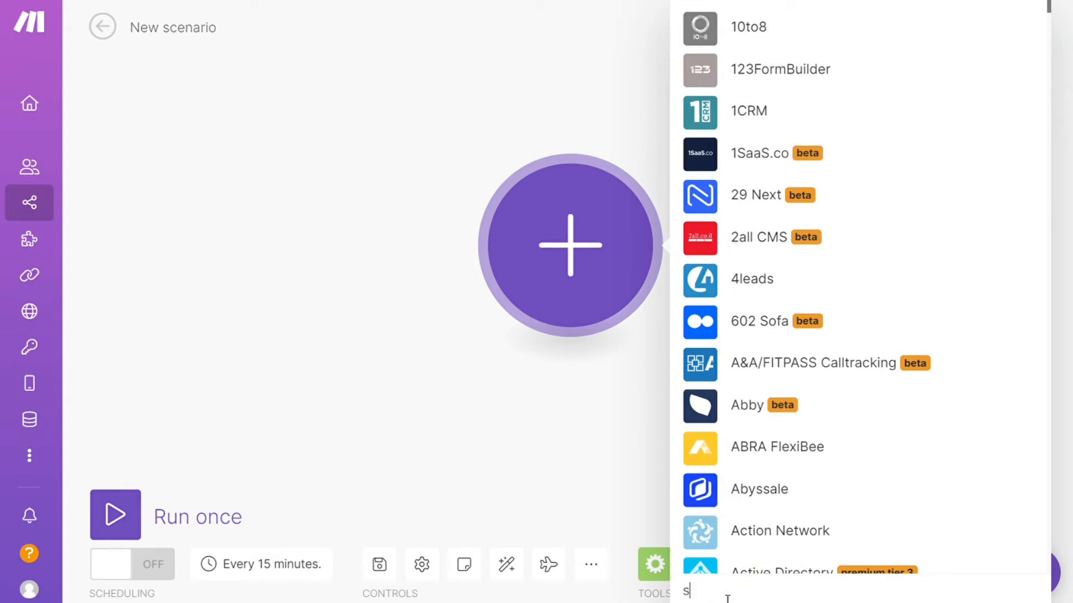
pyautogui.write('hop')
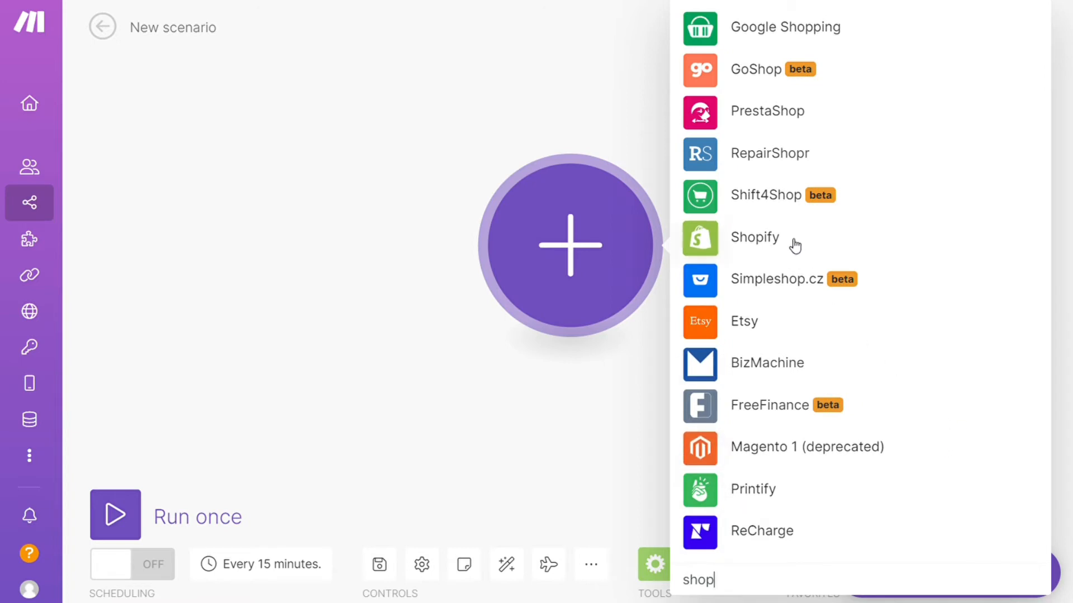
pyautogui.click(754, 236)
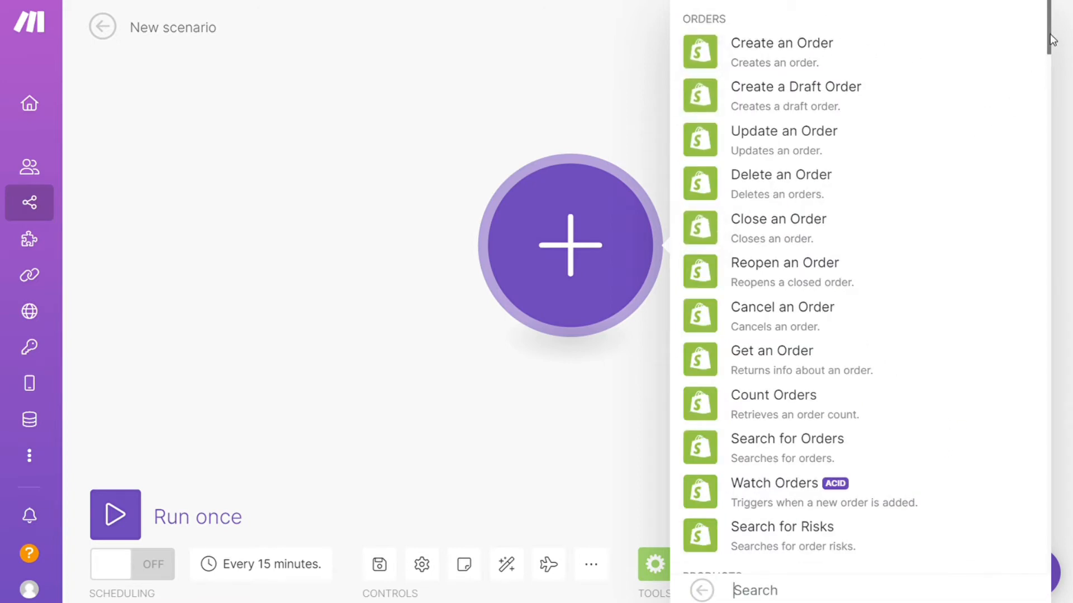
# Step: Scroll the Shopify module catalogue down to the Watch Products trigger
pyautogui.scroll(-3)
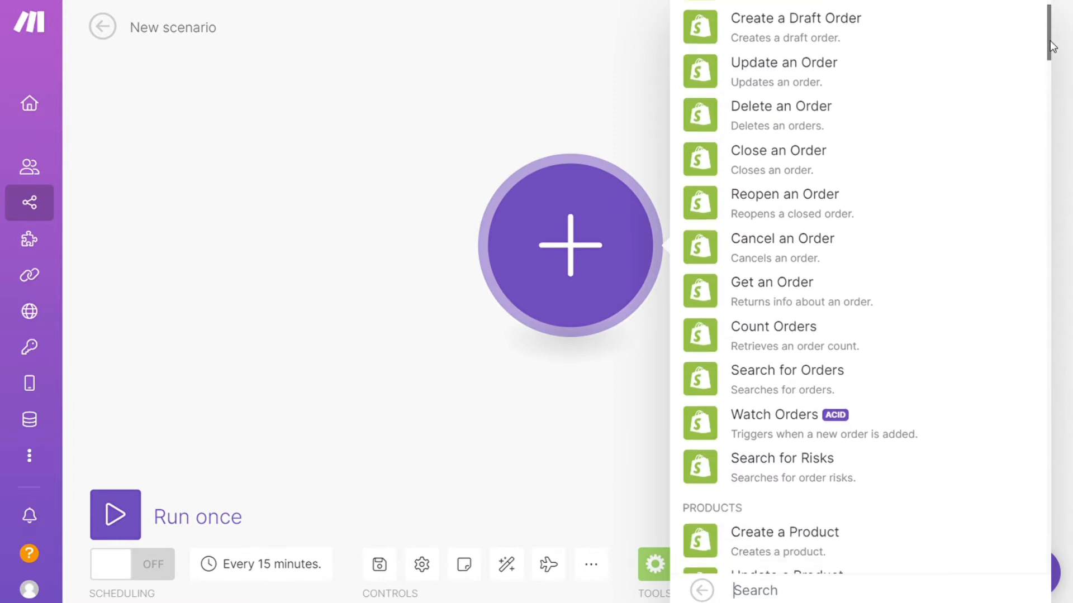
pyautogui.scroll(-3)
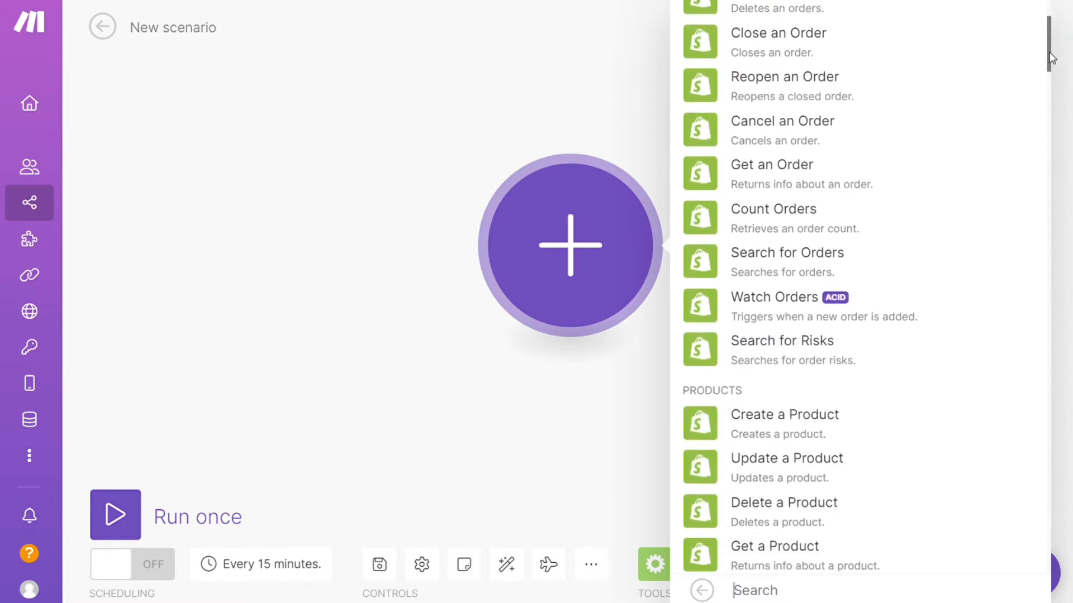
pyautogui.scroll(-3)
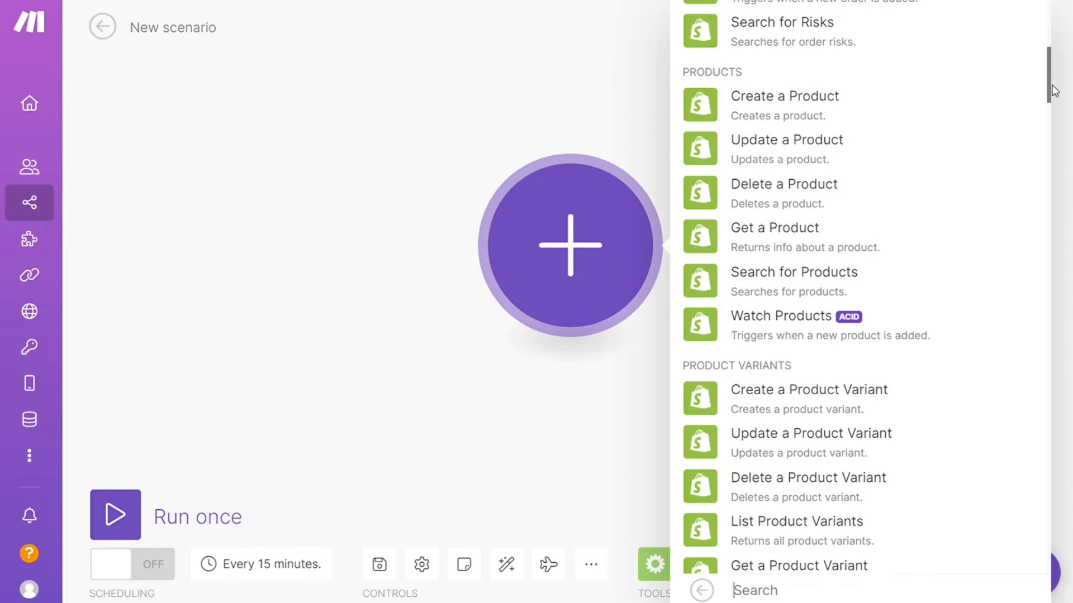
pyautogui.scroll(-3)
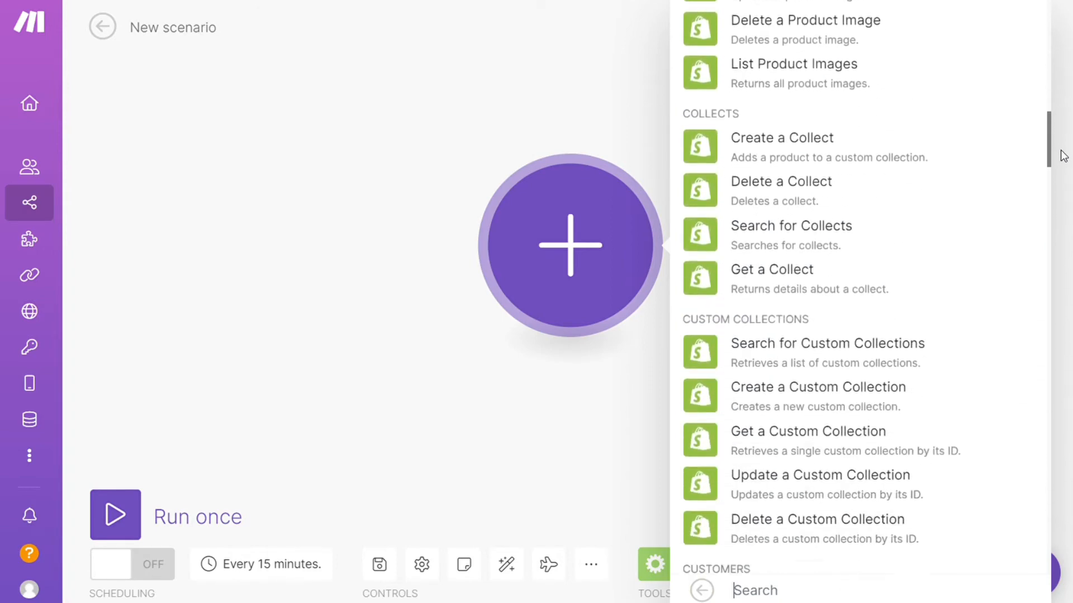
pyautogui.scroll(-3)
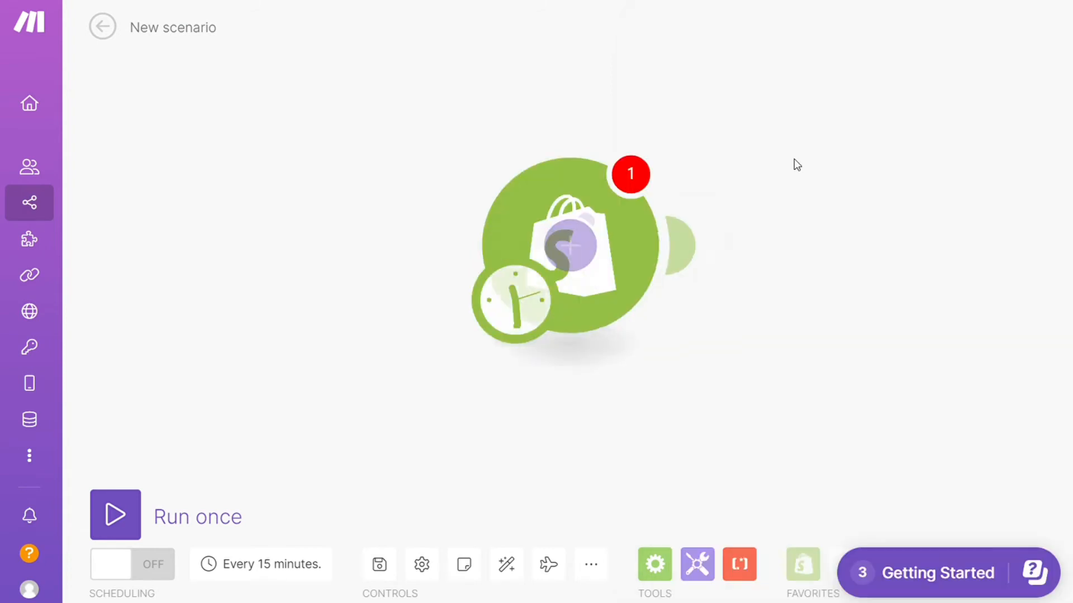
# Step: Place the Shopify trigger on the canvas and add a second module after it
pyautogui.click(578, 246)
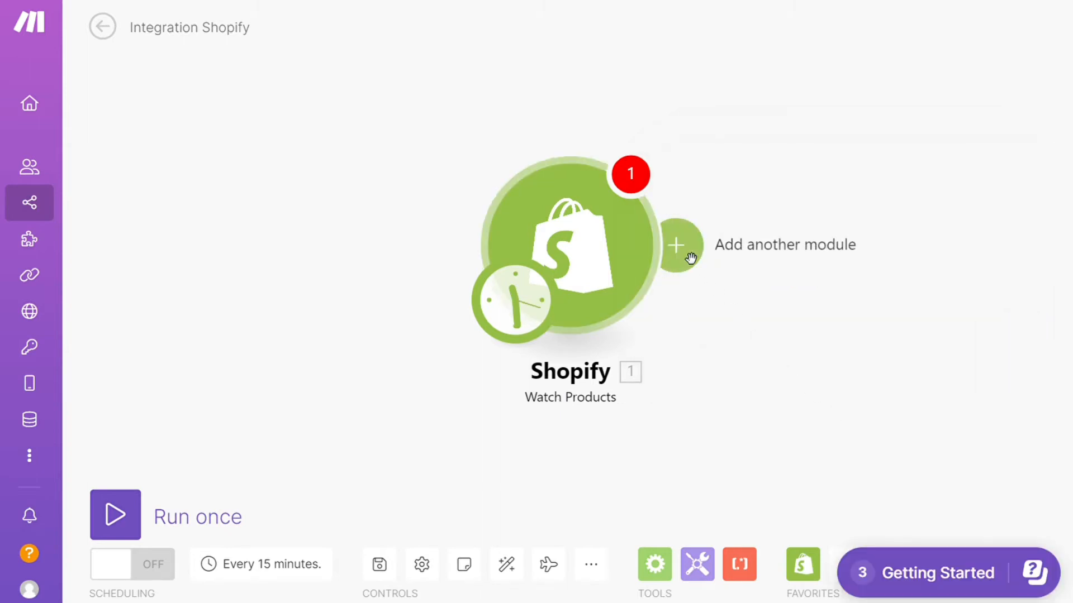
pyautogui.click(679, 245)
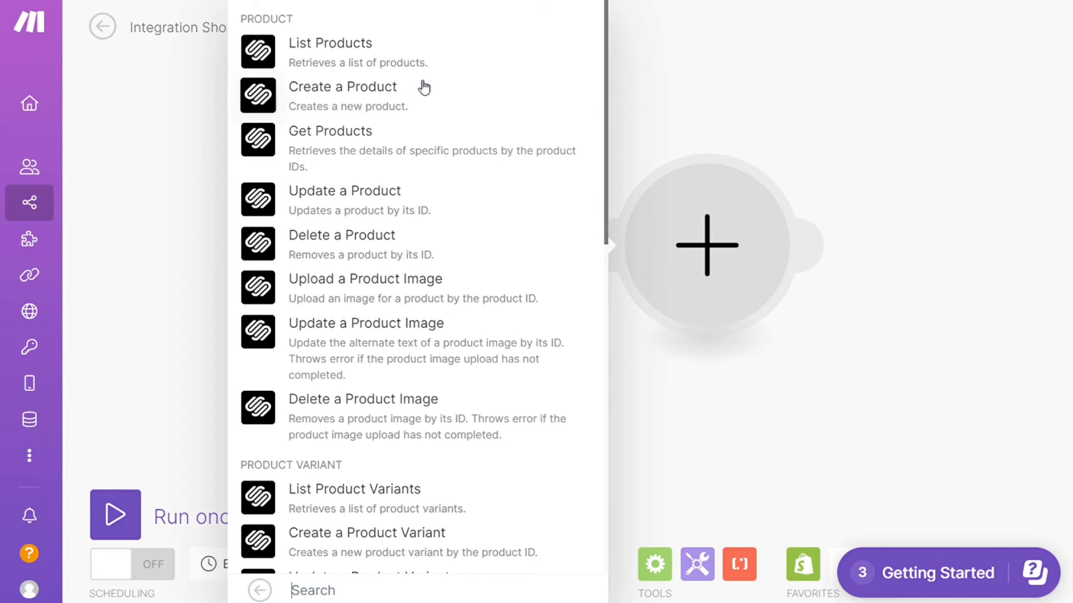
pyautogui.moveTo(358, 536)
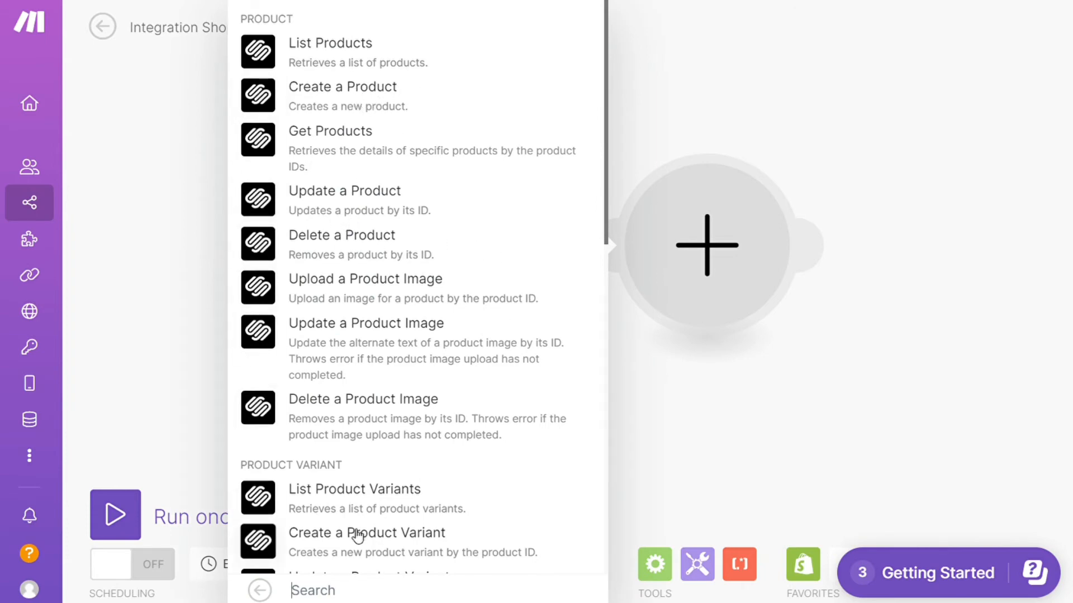
pyautogui.moveTo(602, 167)
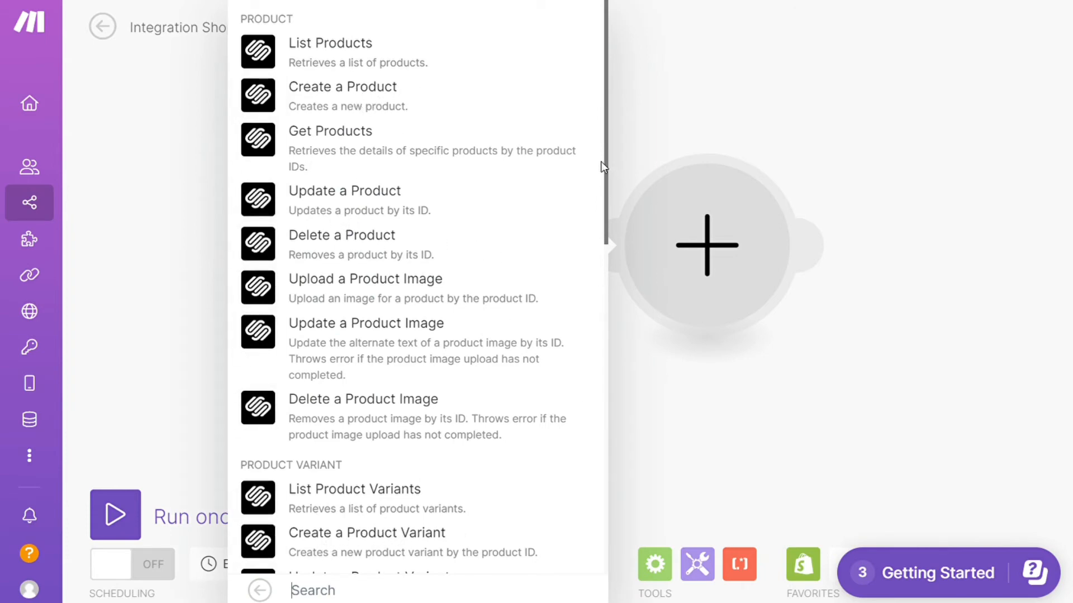
# Step: Choose Squarespace's Create an Order action from the ORDER section
pyautogui.scroll(-3)
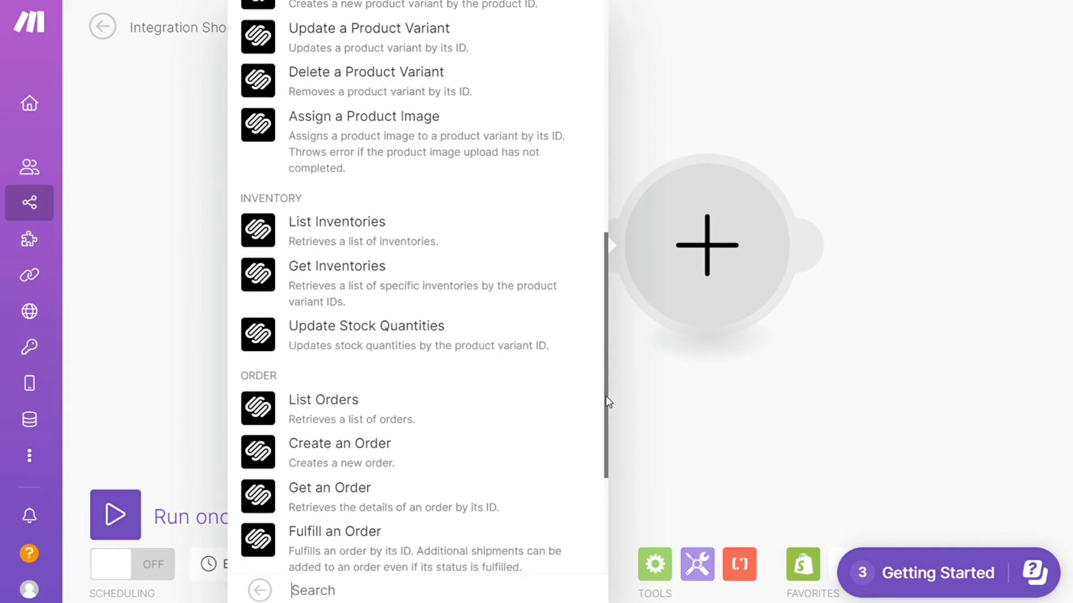
pyautogui.scroll(-3)
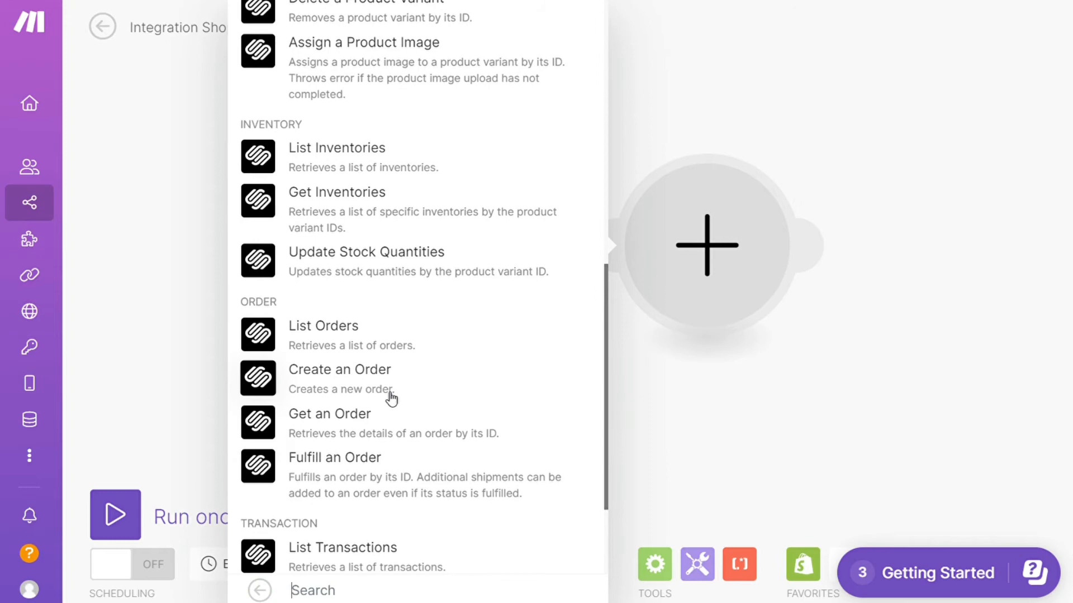
pyautogui.click(340, 370)
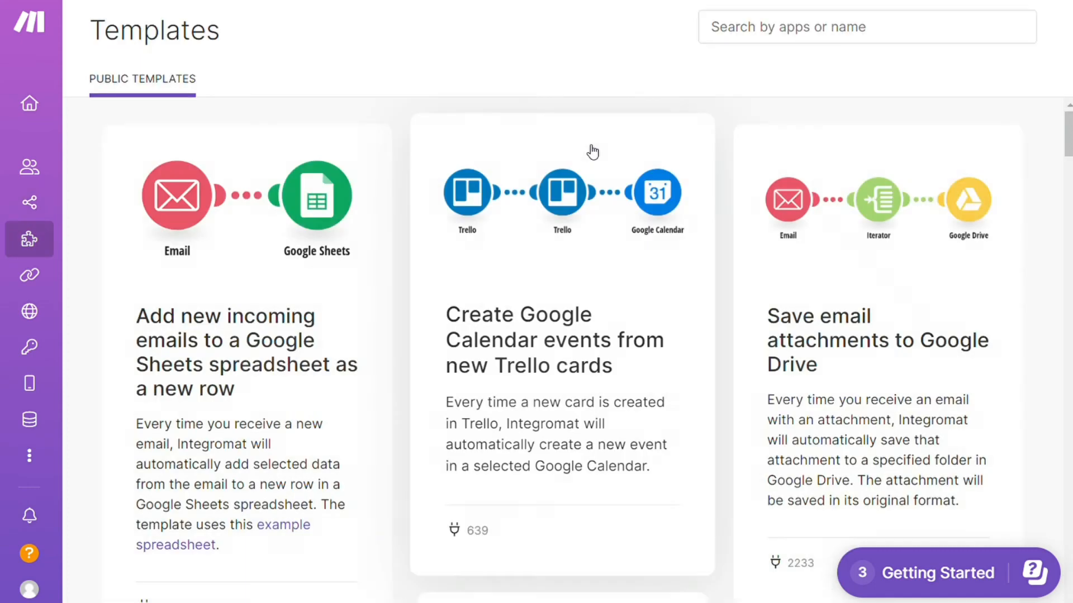
# Step: Filter the Templates gallery to Shopify by searching 'shop'
pyautogui.click(866, 27)
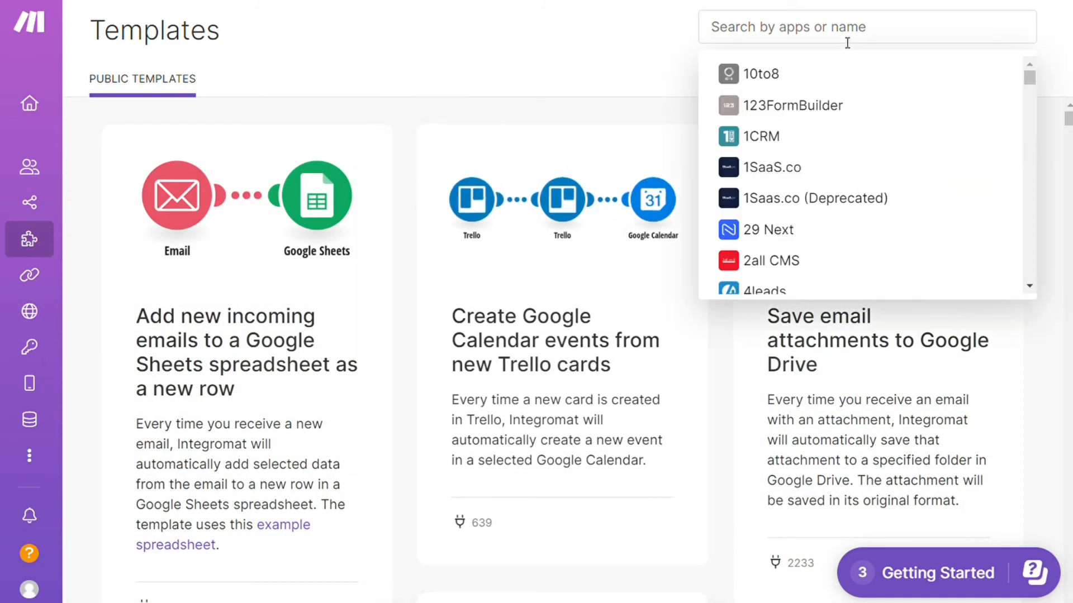
pyautogui.write('shopi')
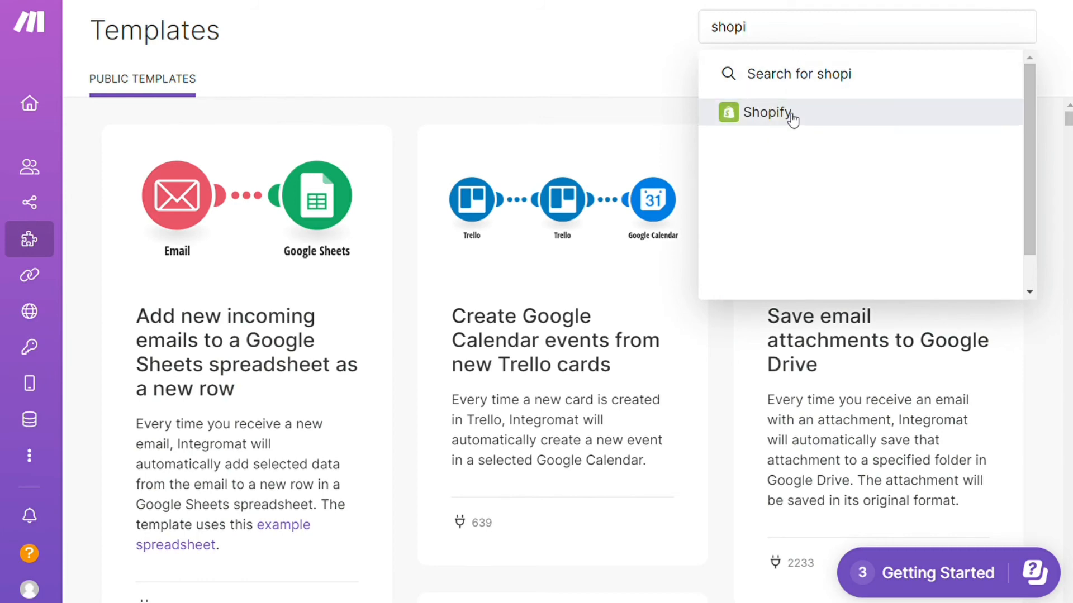
pyautogui.click(766, 112)
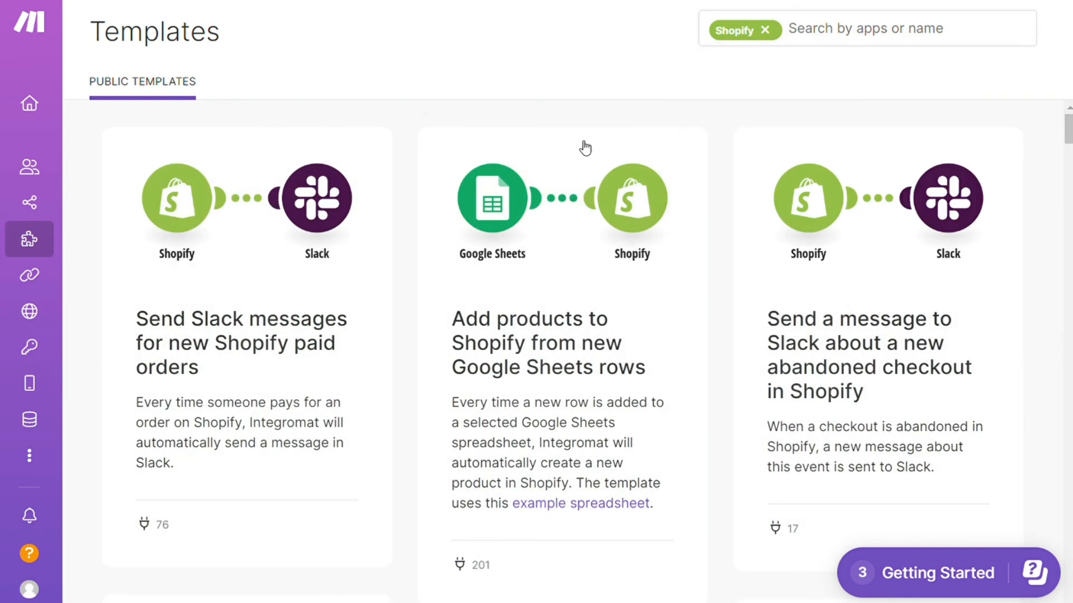